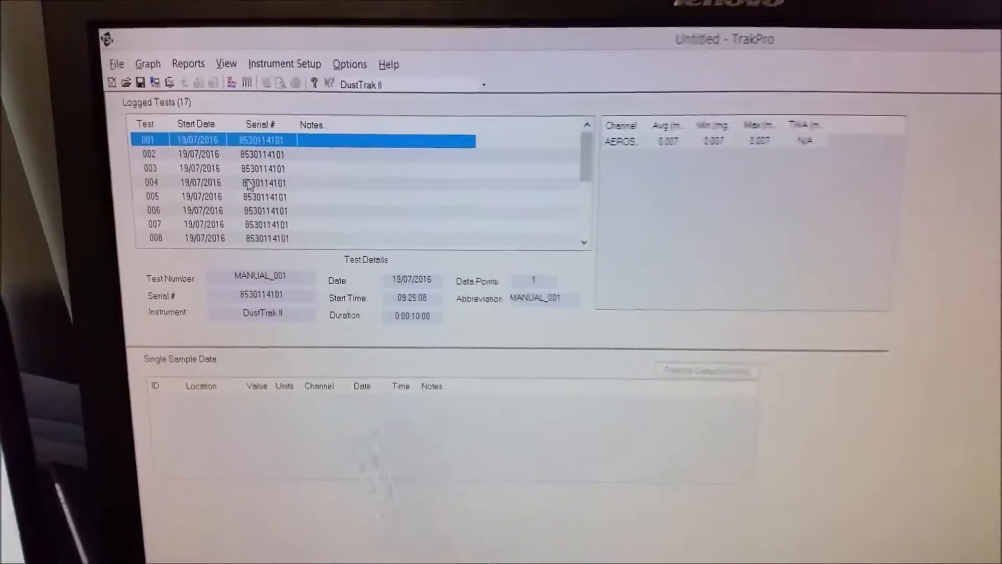
# Step: Select logged test 004 to display its MANUAL_004 details and reach the report types
pyautogui.click(262, 182)
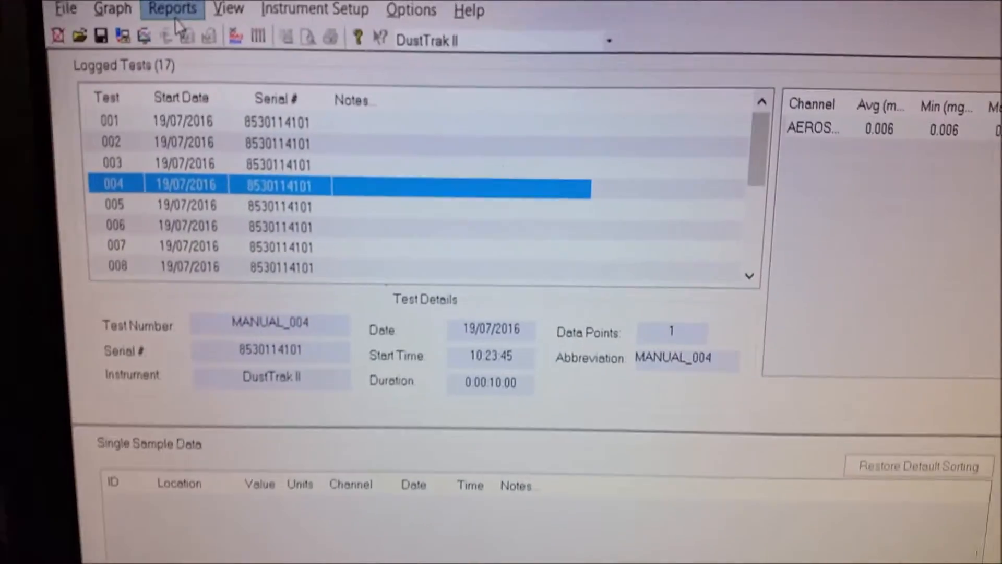
pyautogui.click(171, 8)
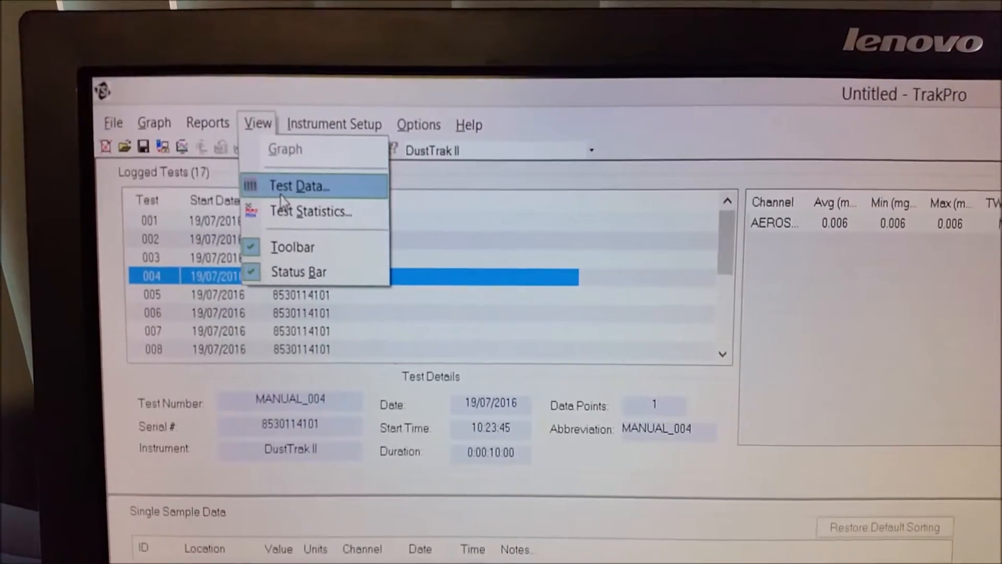
# Step: Display test 004's data as a Data Statistics Report and review its instrument, statistics and data tables
pyautogui.click(299, 186)
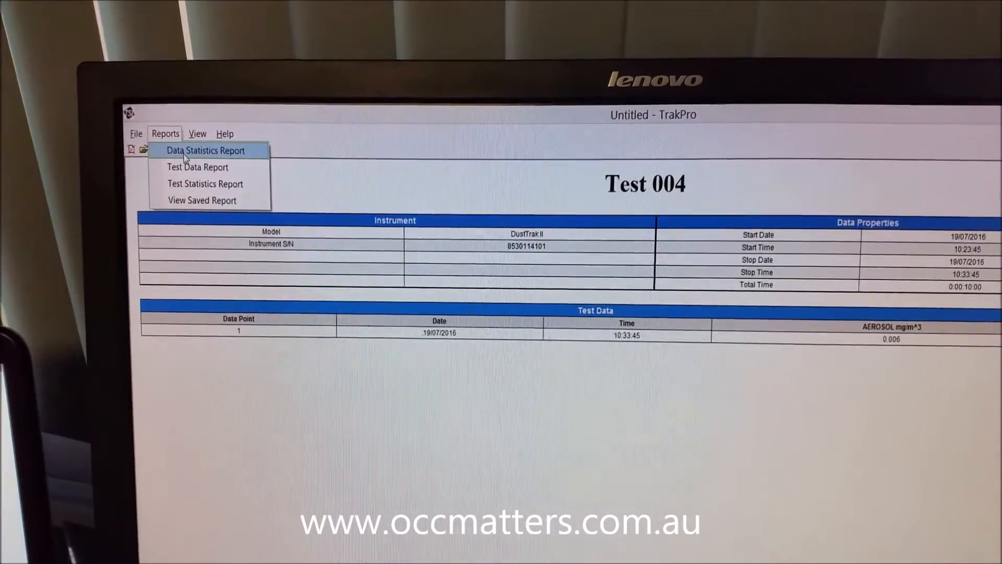
pyautogui.click(206, 150)
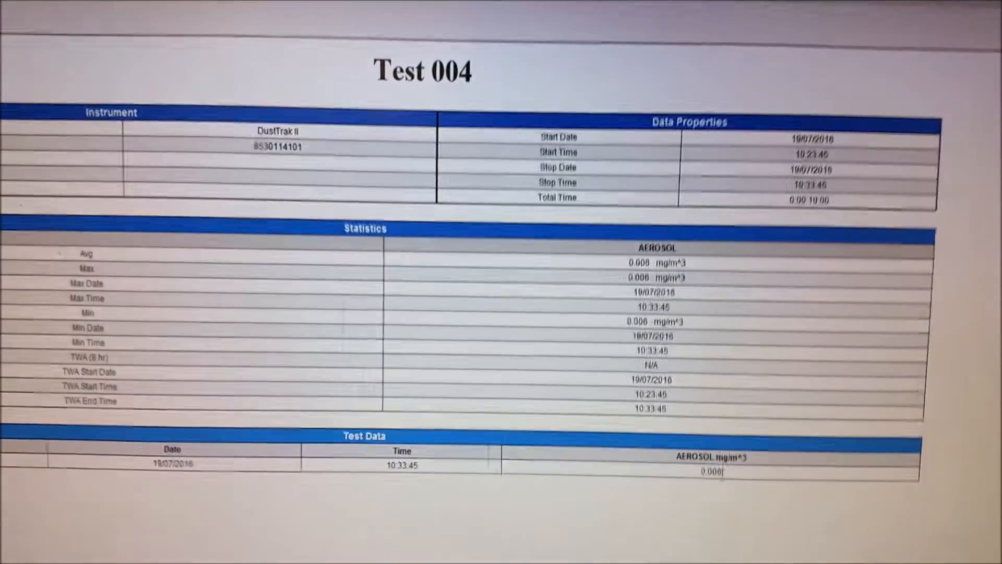
pyautogui.scroll(-3)
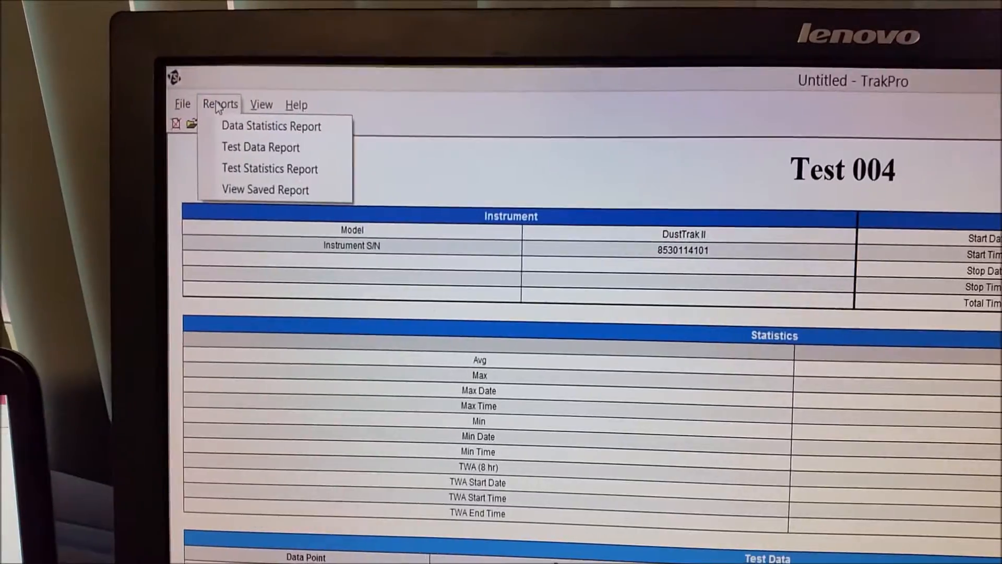
pyautogui.click(184, 112)
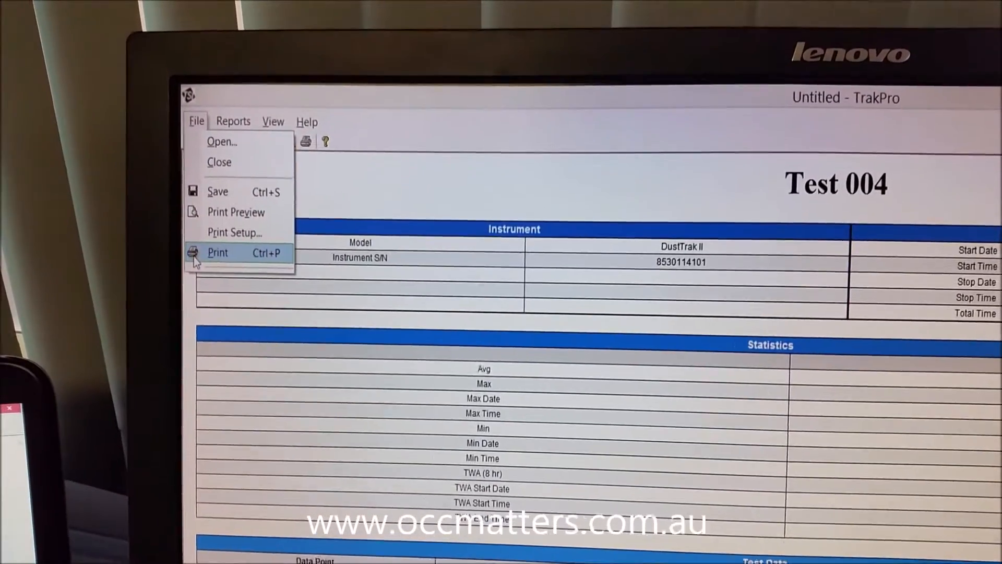
pyautogui.click(217, 252)
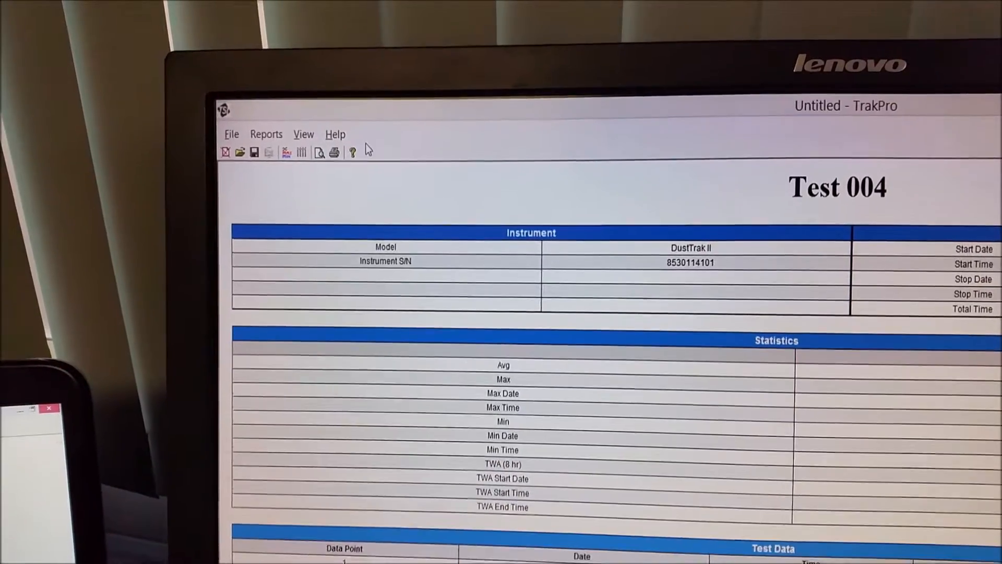
pyautogui.click(232, 135)
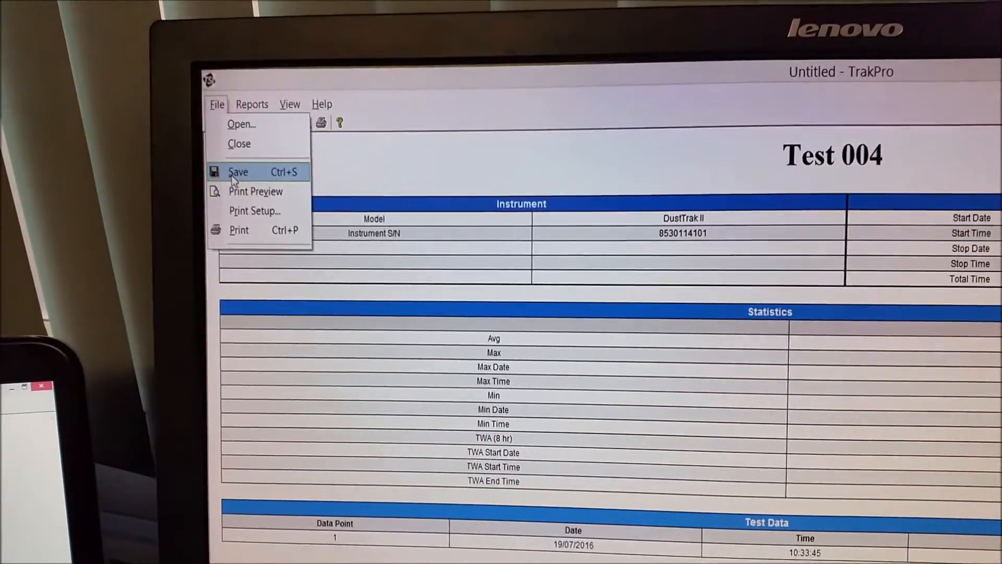
pyautogui.click(241, 124)
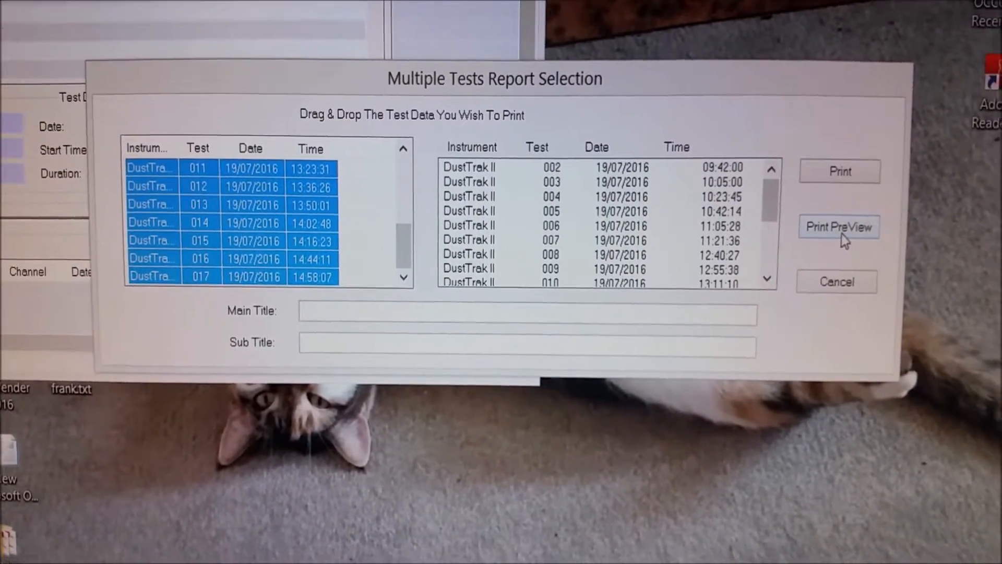
# Step: Show the Print PreView of the multiple-test report listing every DustTrak II test's readings
pyautogui.click(838, 227)
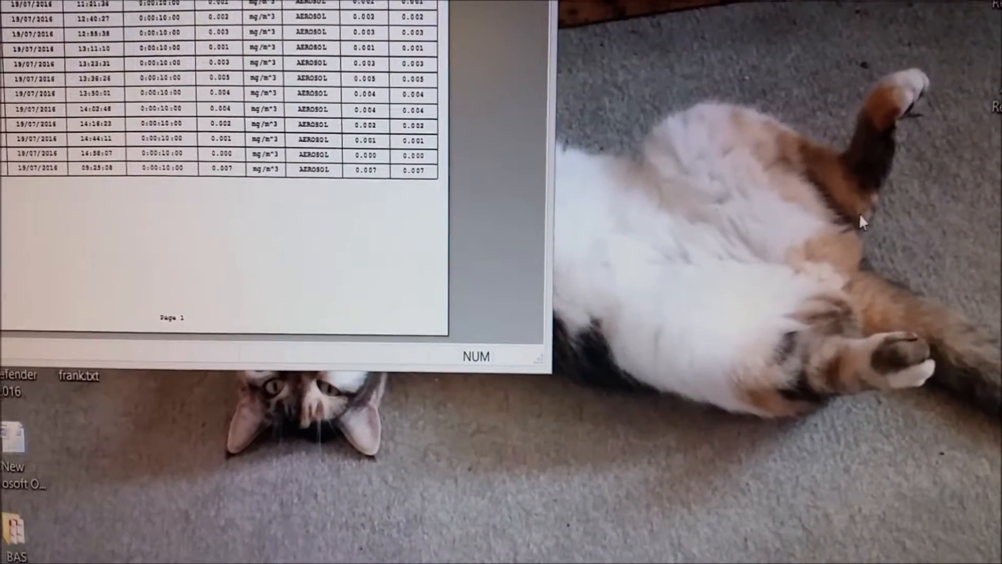